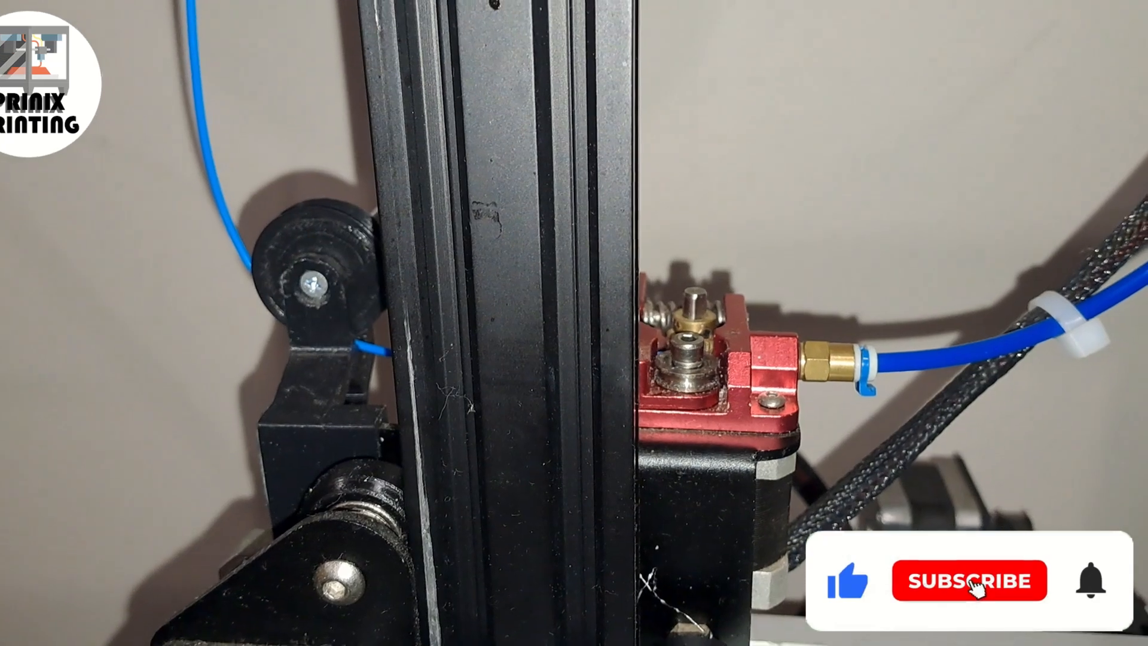
click(968, 579)
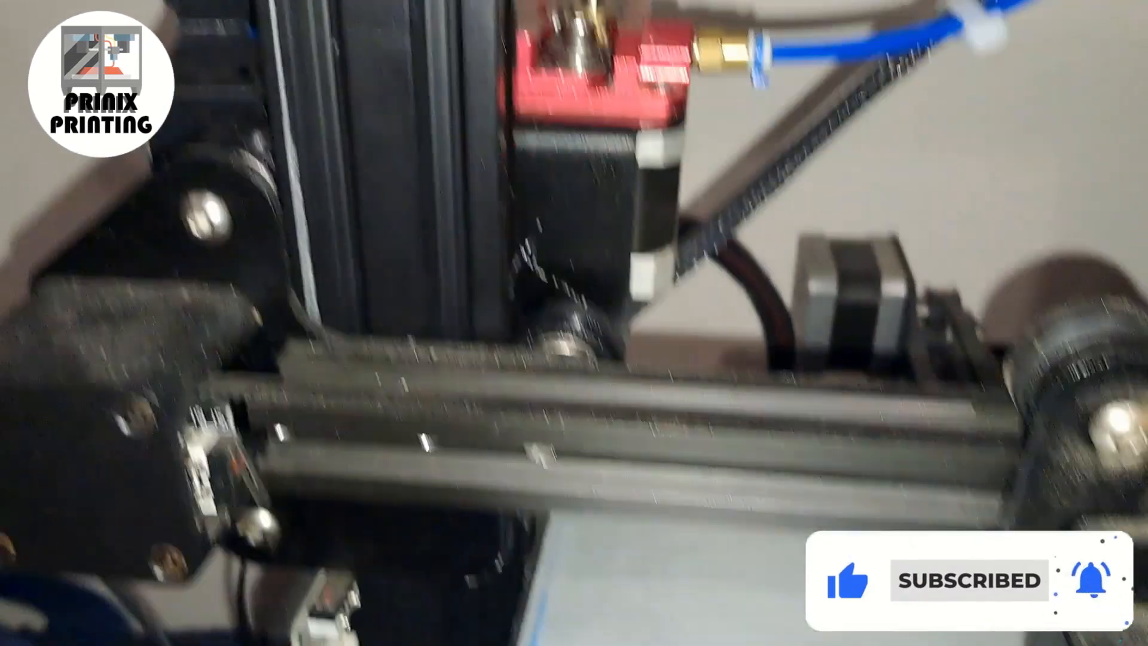